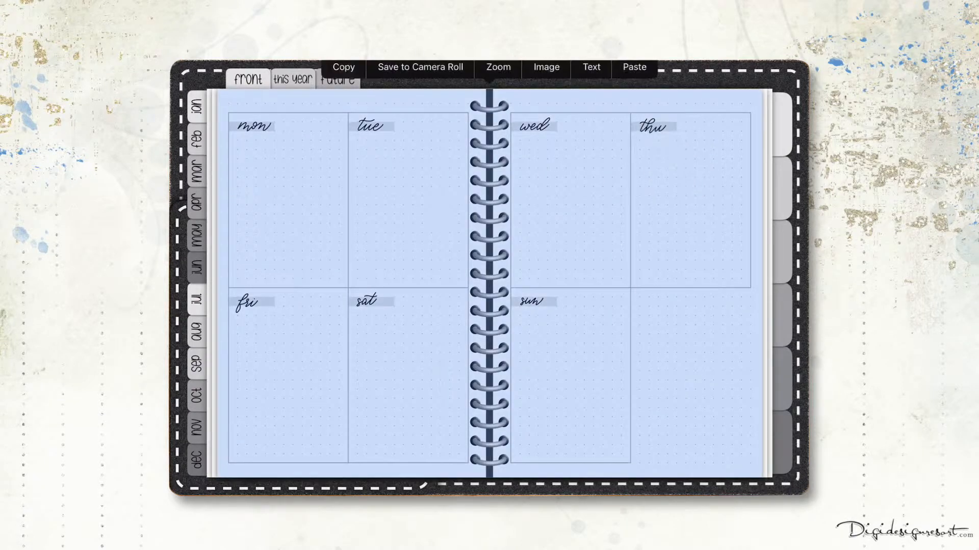
Step: Paste the monkey sticker into the Thursday box and select it to show its Resize/Cut/Copy options
left_click(633, 68)
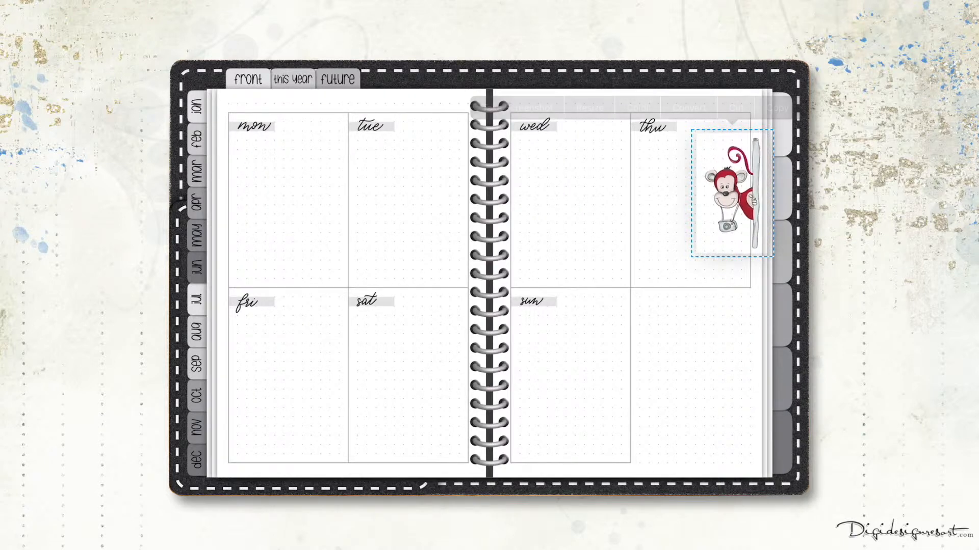
left_click(724, 194)
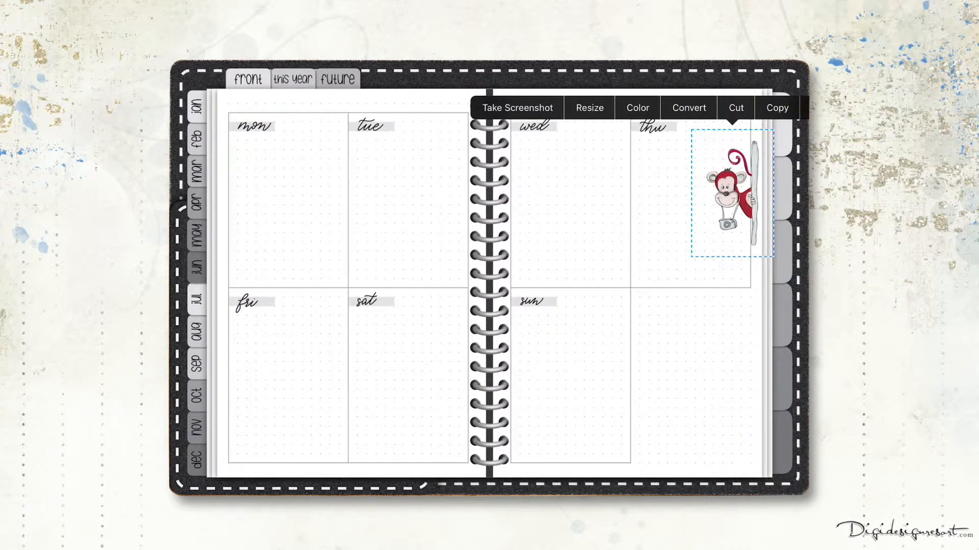